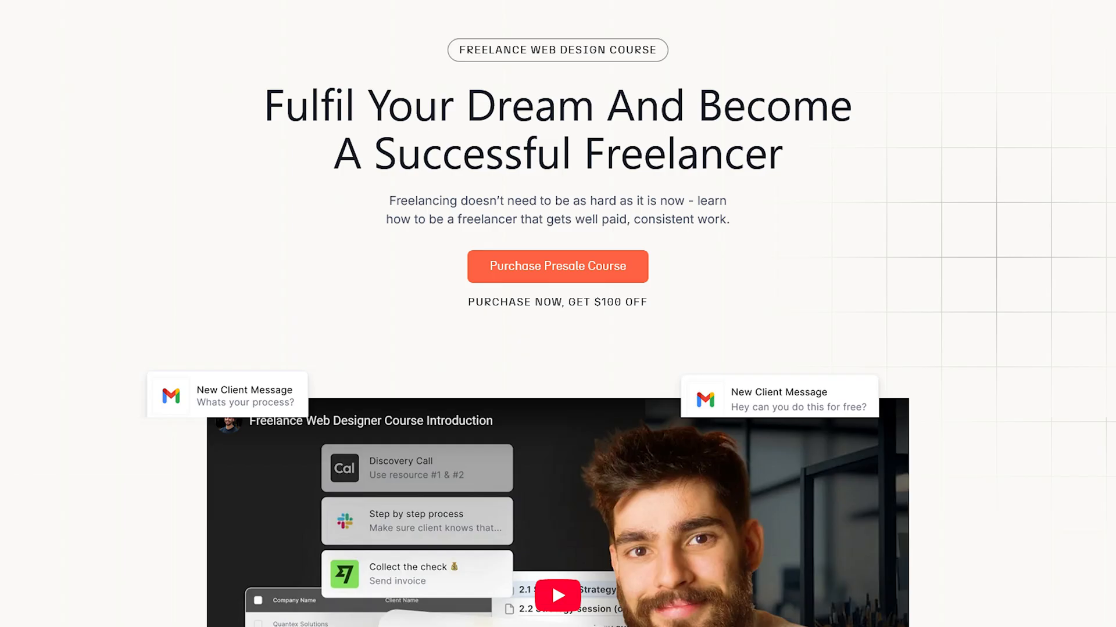
Step: Scroll the Brand Discovery Template through its About, Vision, Core Values and Company Tone prompts
{"action": "scroll", "scroll_direction": "down", "scroll_amount": 3}
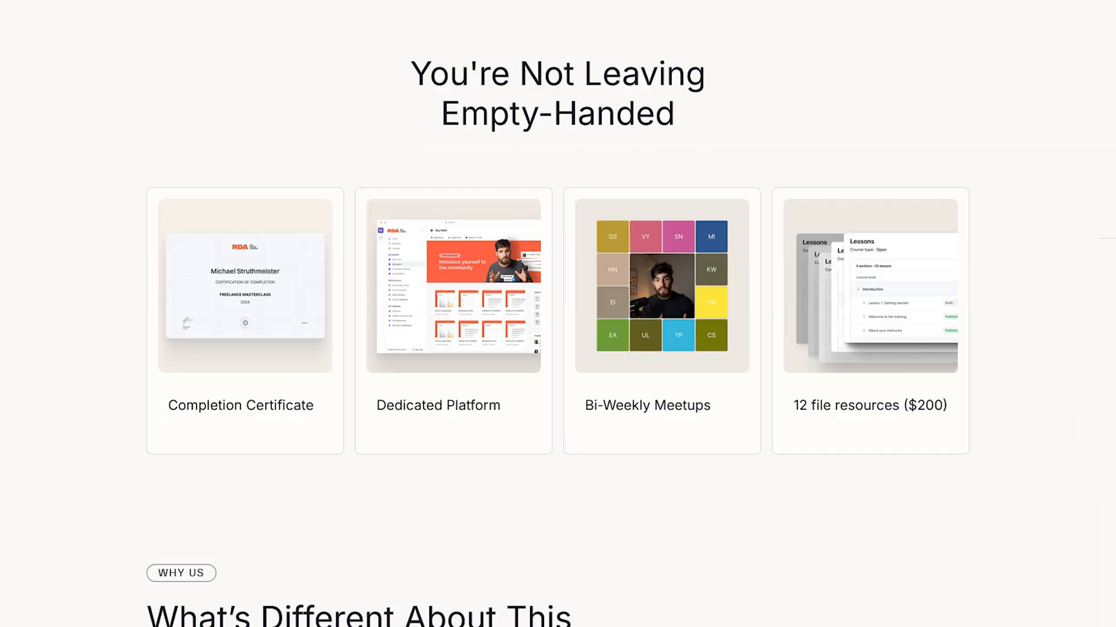
{"action": "scroll", "scroll_direction": "down", "scroll_amount": 3}
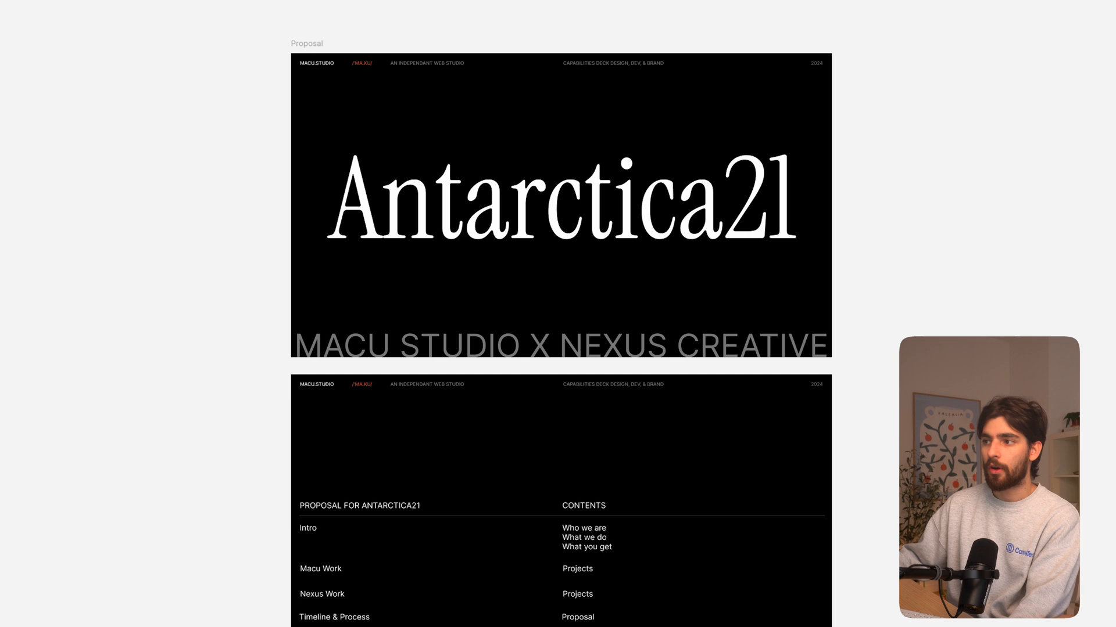
{"action": "scroll", "scroll_direction": "down", "scroll_amount": 3}
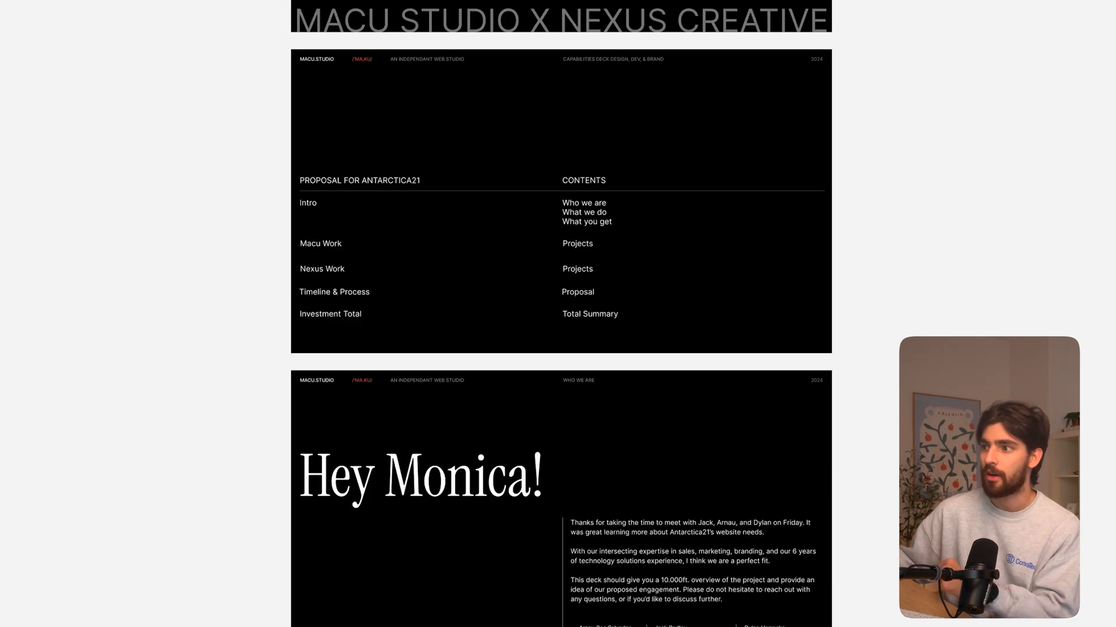
{"action": "scroll", "scroll_direction": "down", "scroll_amount": 3}
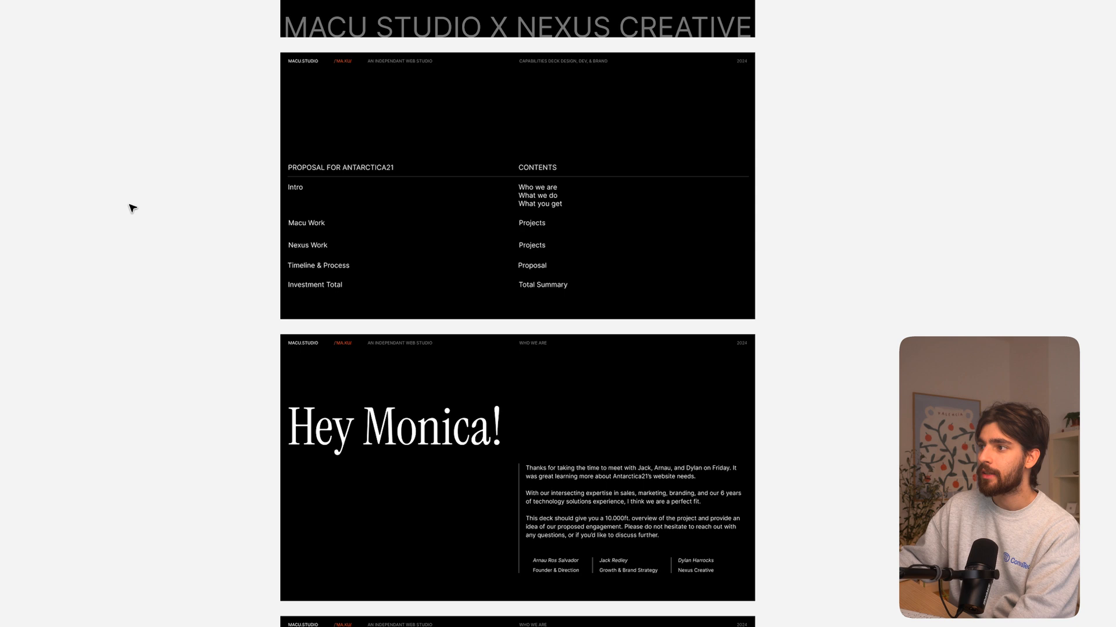
{"action": "mouse_move", "coordinate": [213, 221]}
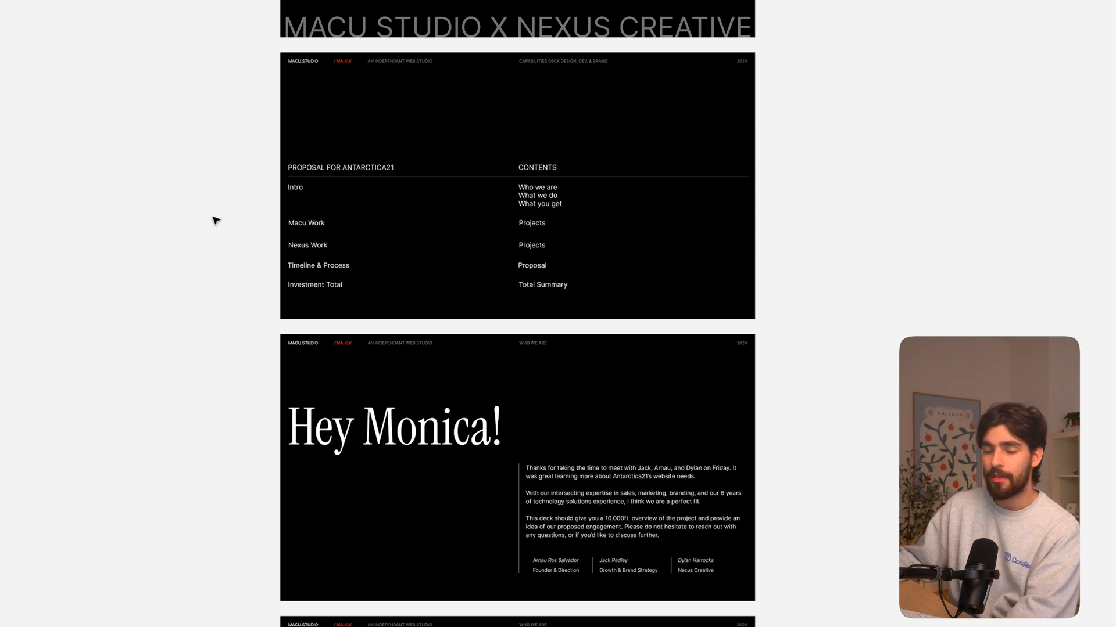
{"action": "mouse_move", "coordinate": [169, 241]}
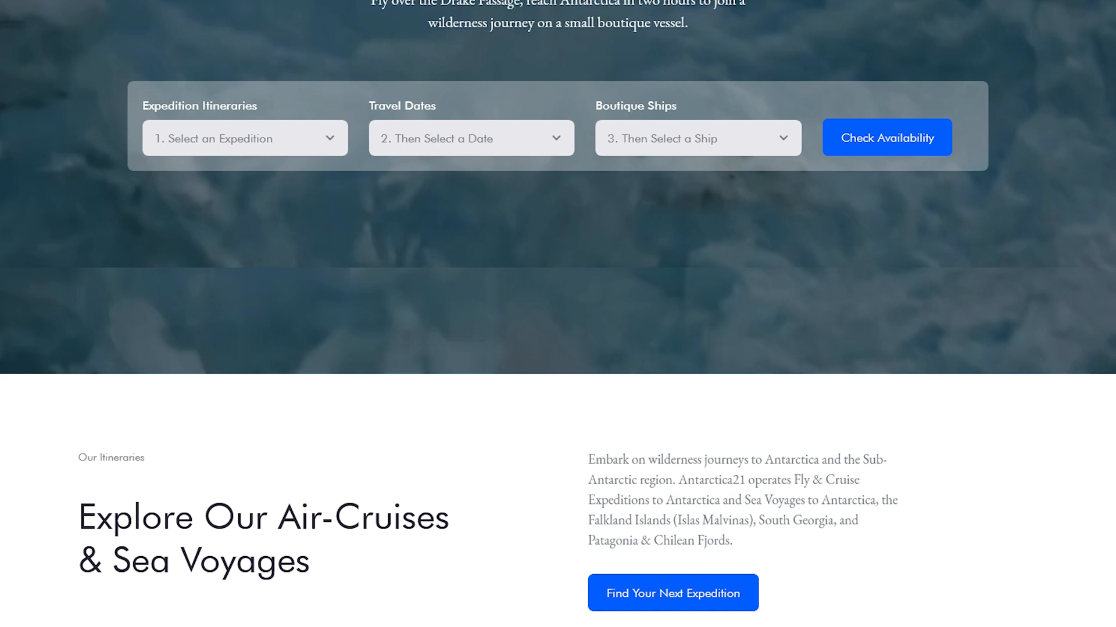
{"action": "scroll", "scroll_direction": "down", "scroll_amount": 3}
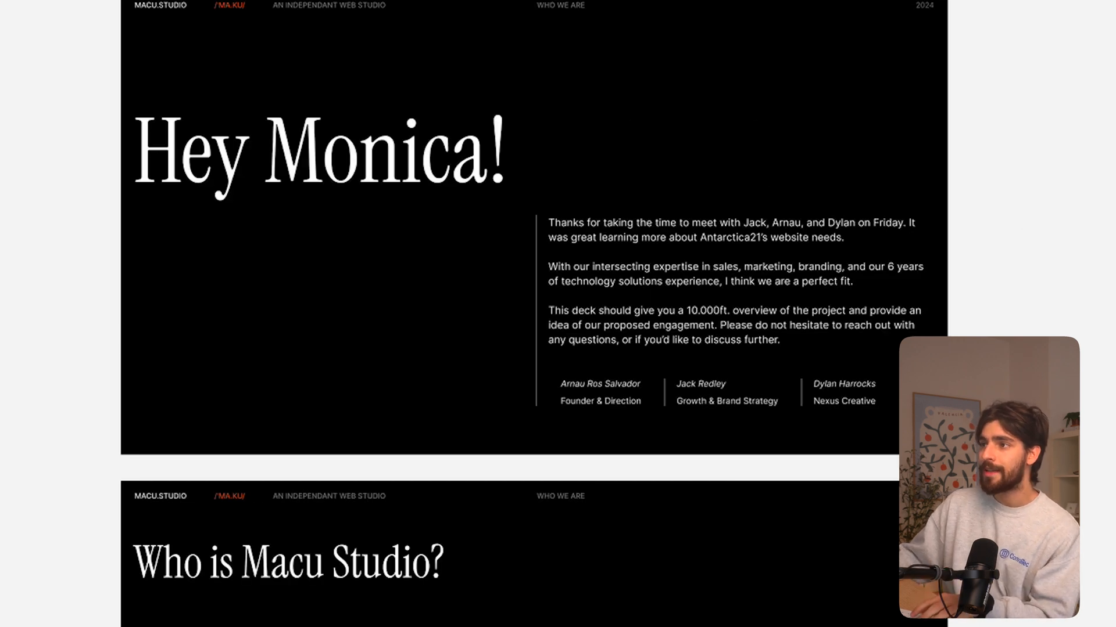
{"action": "scroll", "scroll_direction": "down", "scroll_amount": 3}
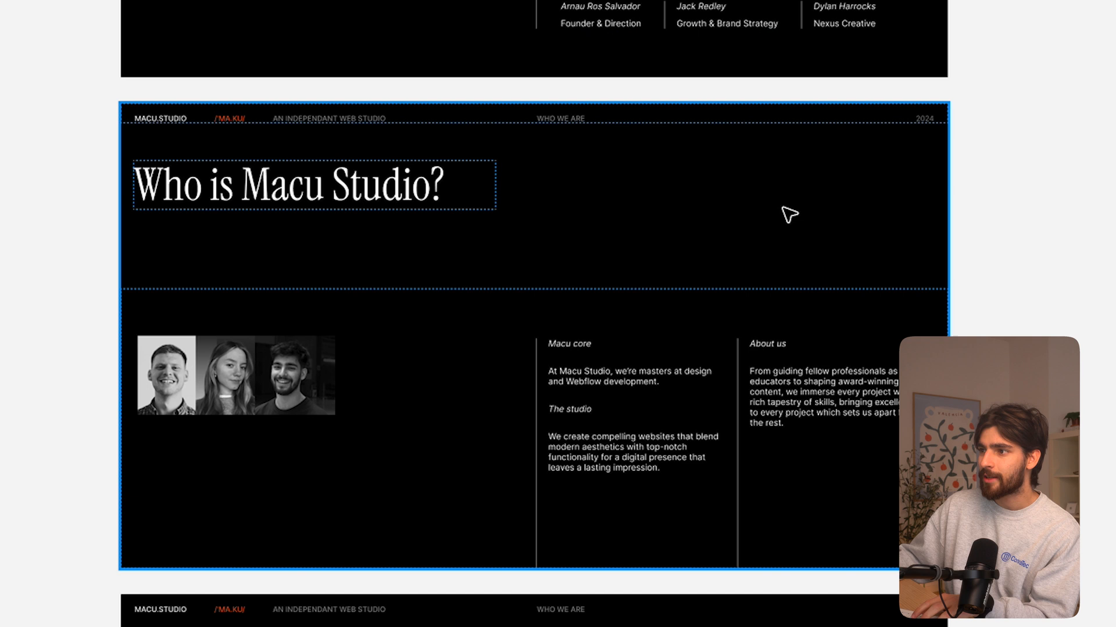
{"action": "scroll", "scroll_direction": "down", "scroll_amount": 3}
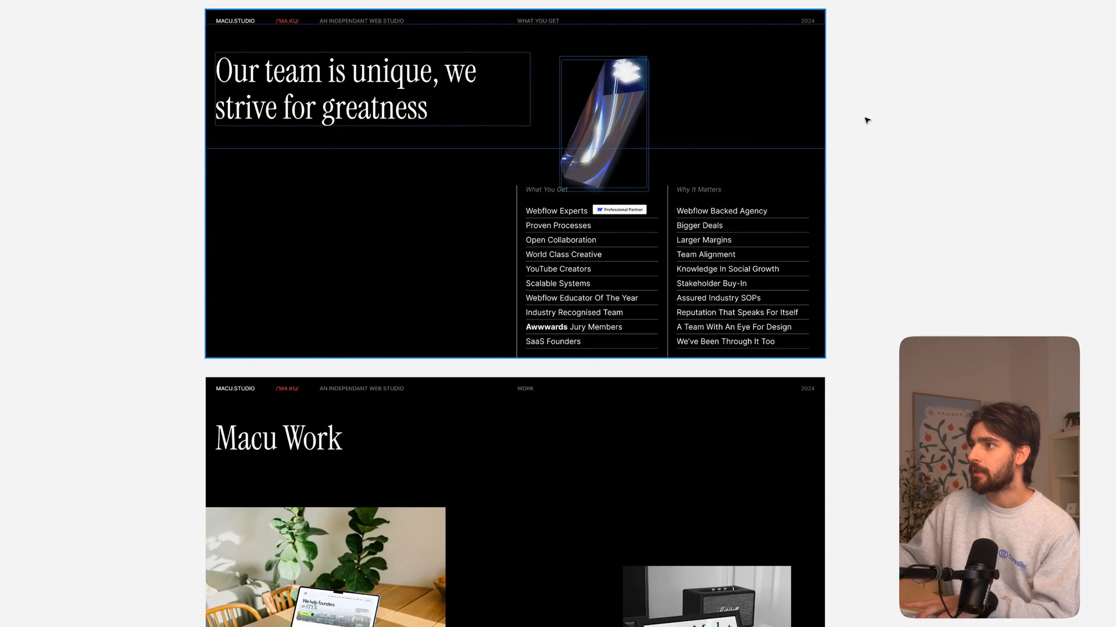
{"action": "scroll", "scroll_direction": "down", "scroll_amount": 3}
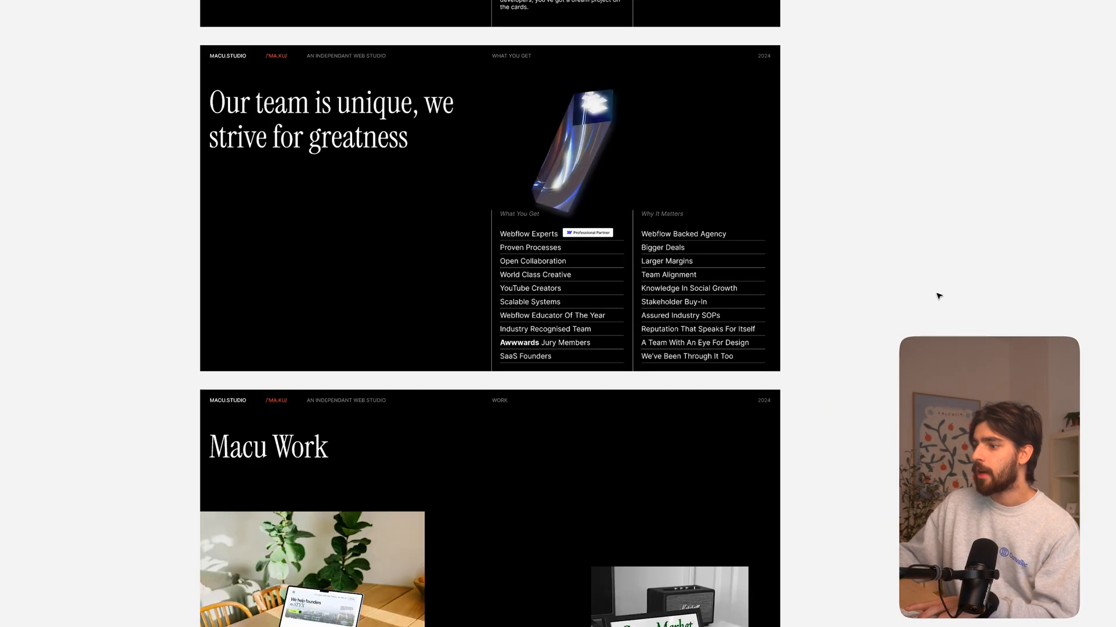
{"action": "scroll", "scroll_direction": "down", "scroll_amount": 3}
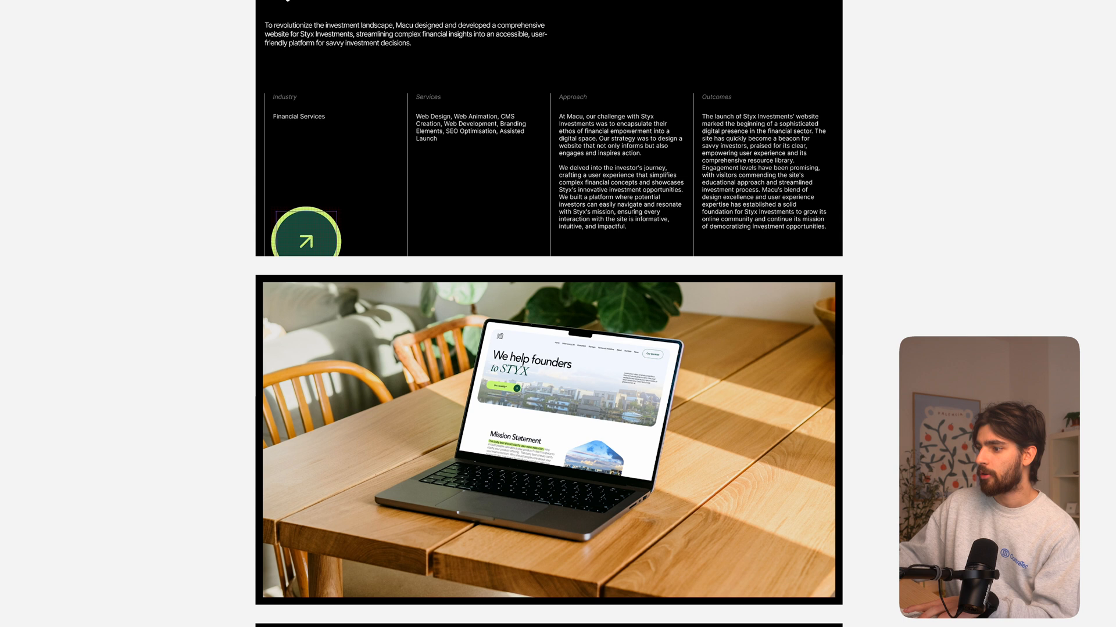
{"action": "scroll", "scroll_direction": "down", "scroll_amount": 3}
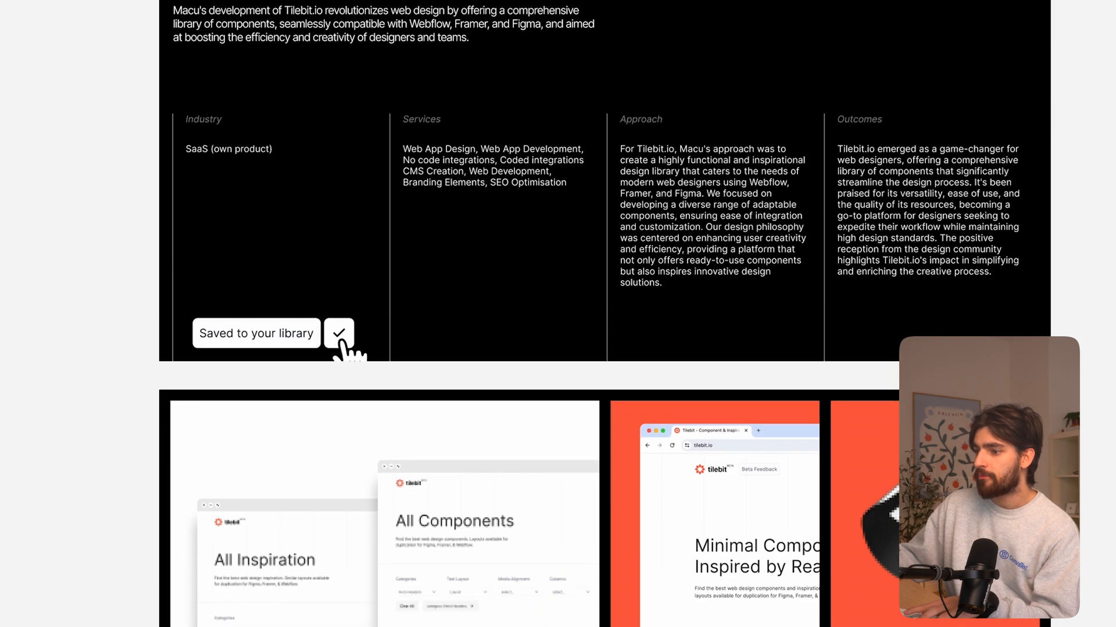
{"action": "scroll", "scroll_direction": "down", "scroll_amount": 3}
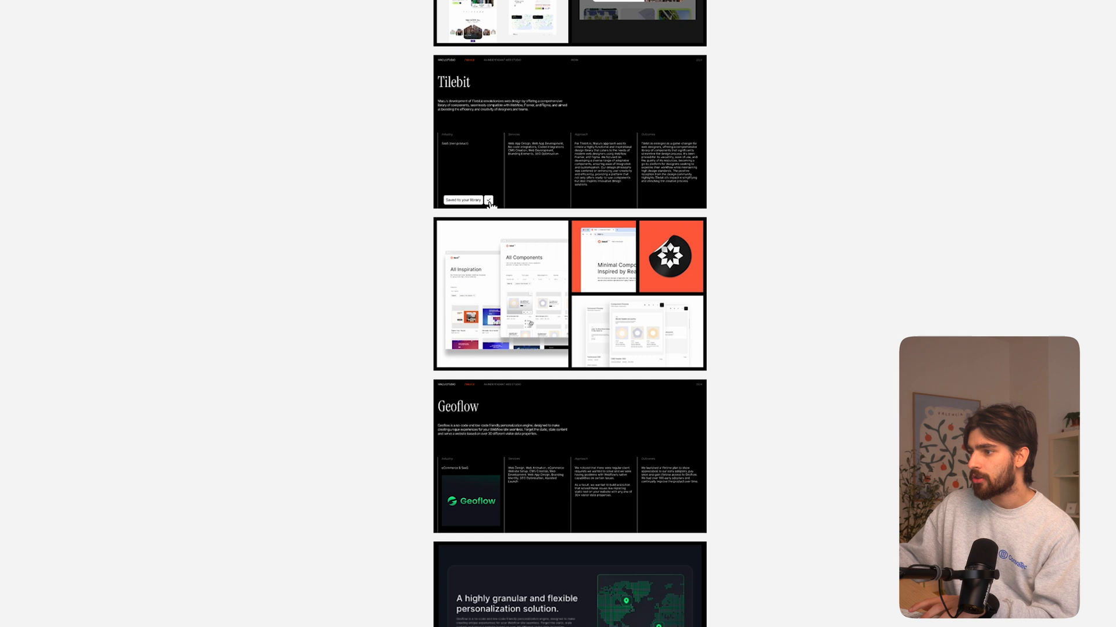
{"action": "scroll", "scroll_direction": "down", "scroll_amount": 3}
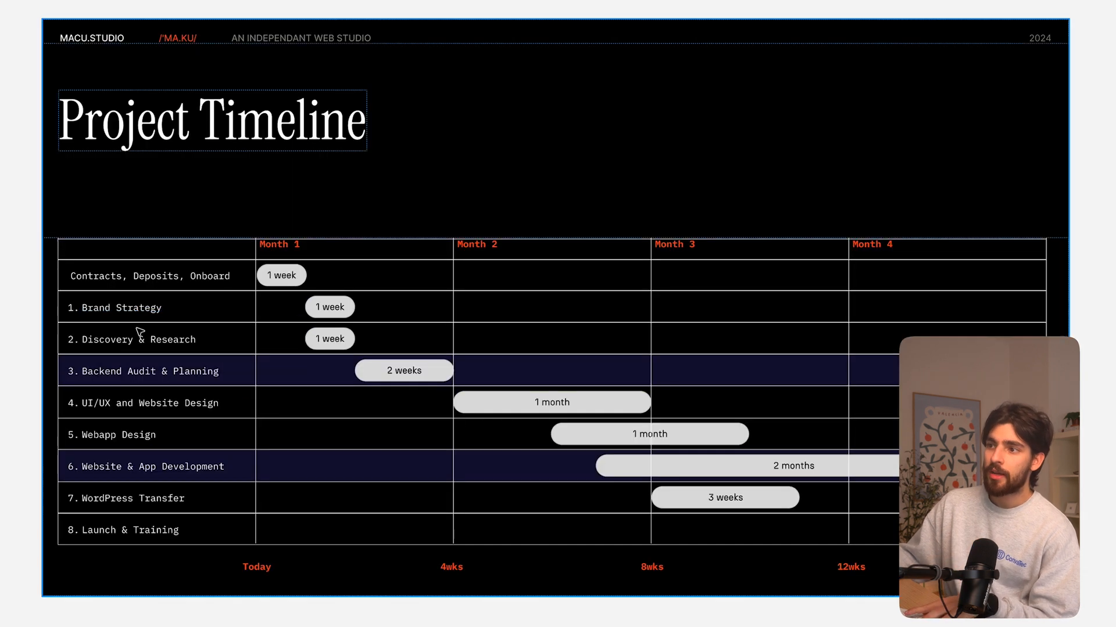
{"action": "mouse_move", "coordinate": [142, 433]}
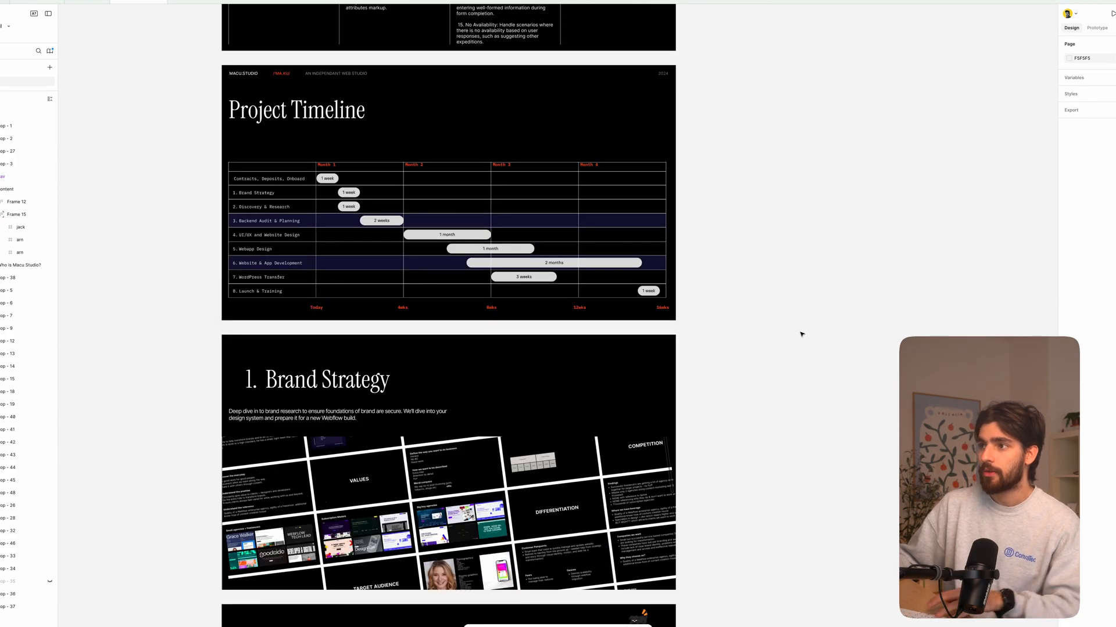
Step: Continue down the template to the Location, Top Brands and Competitors questions
{"action": "left_click", "coordinate": [328, 182]}
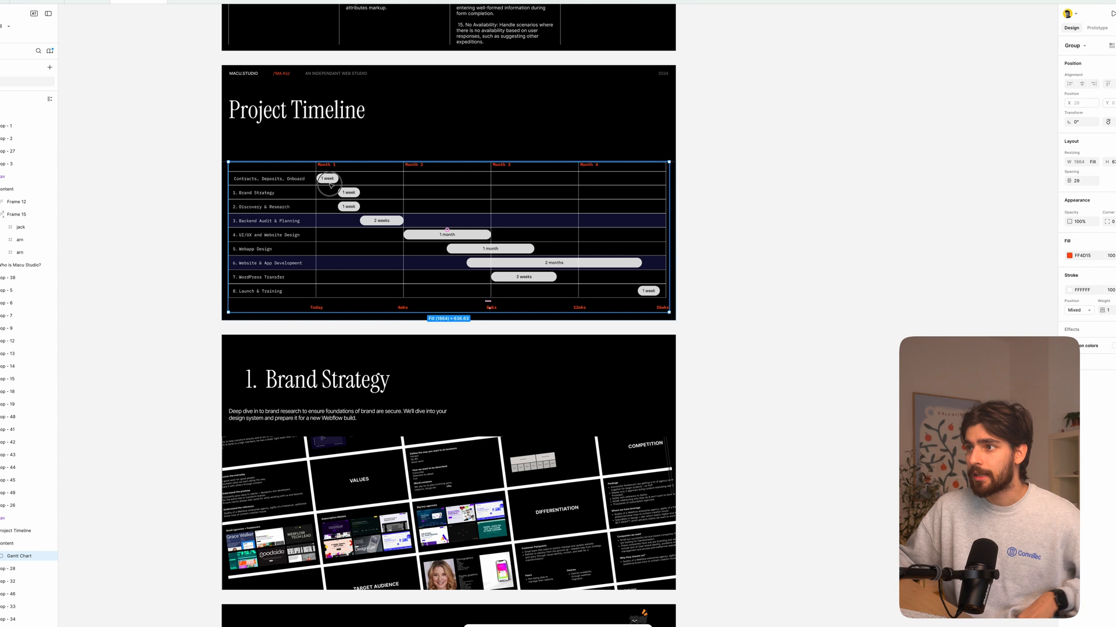
{"action": "left_click", "coordinate": [326, 192]}
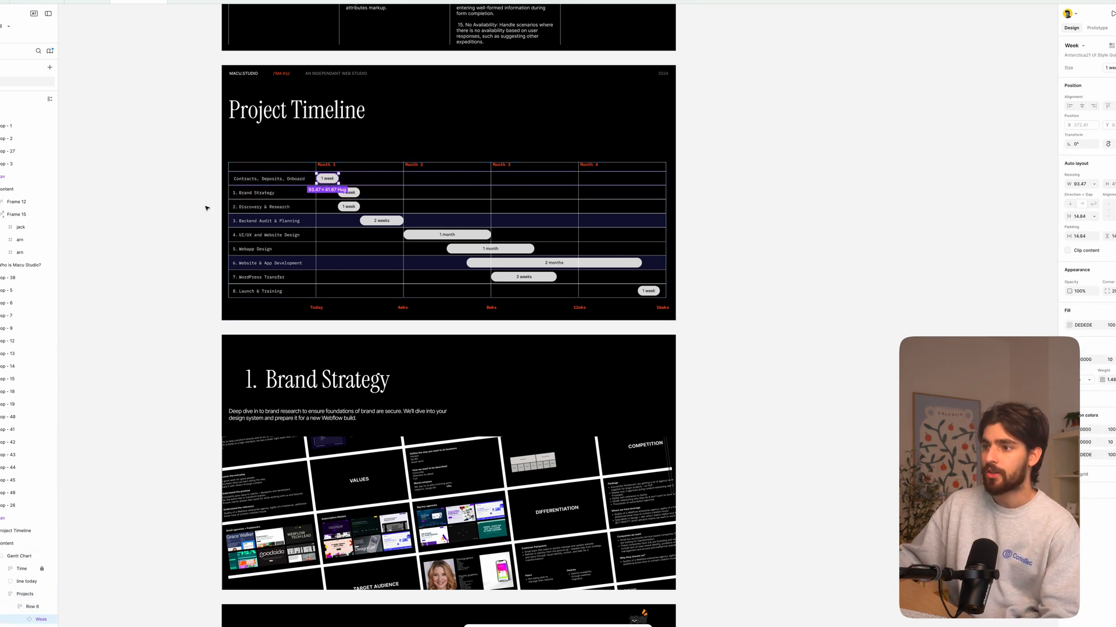
{"action": "scroll", "scroll_direction": "down", "scroll_amount": 3}
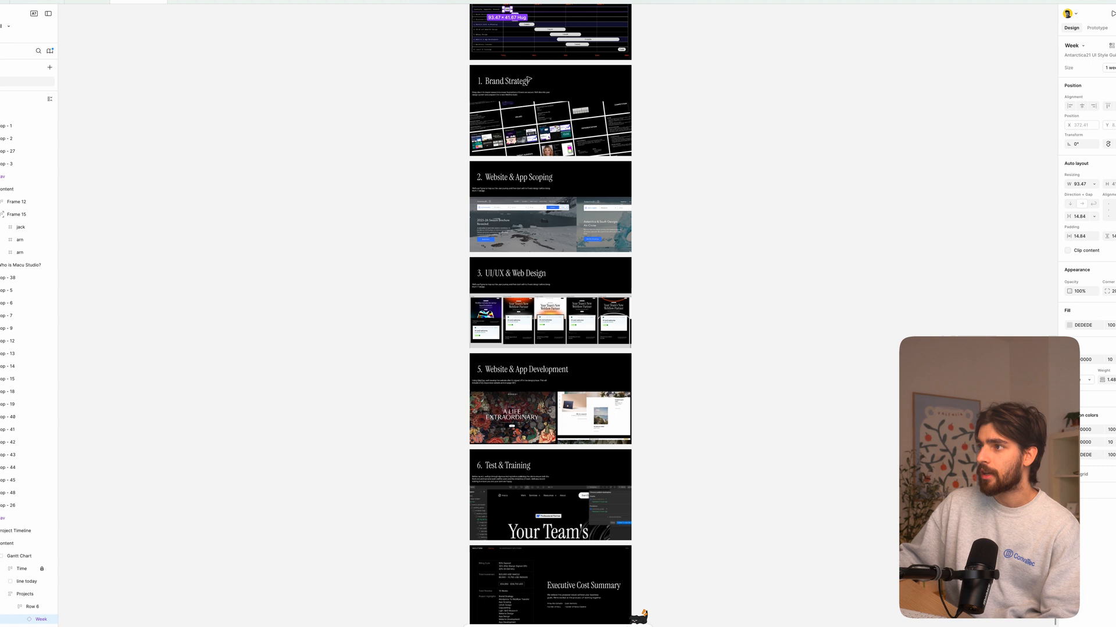
{"action": "scroll", "scroll_direction": "down", "scroll_amount": 3}
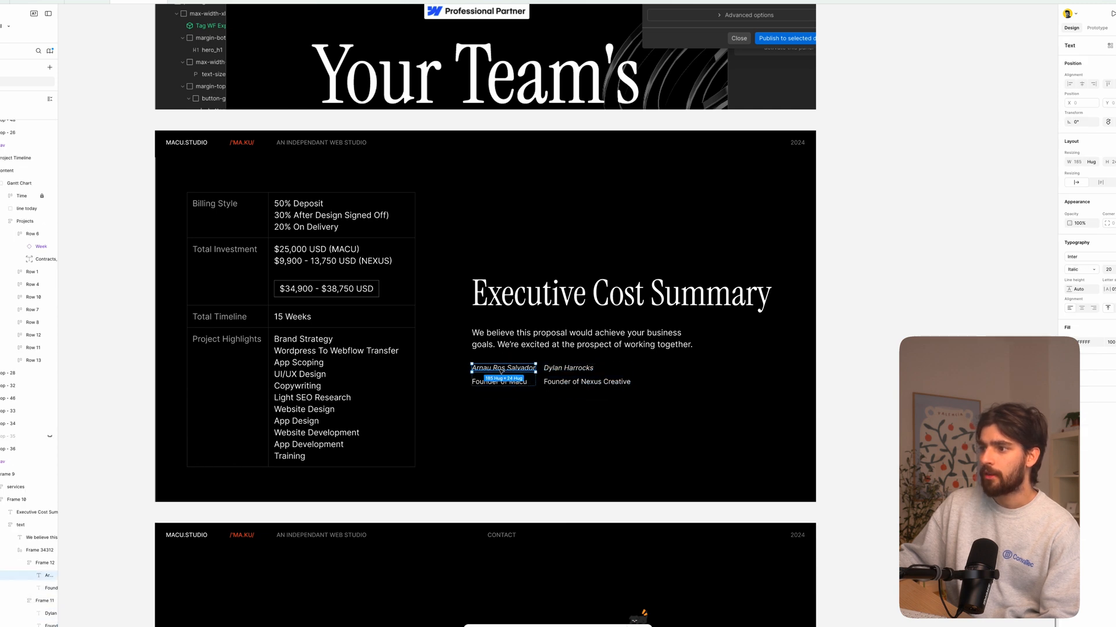
{"action": "left_click", "coordinate": [586, 382]}
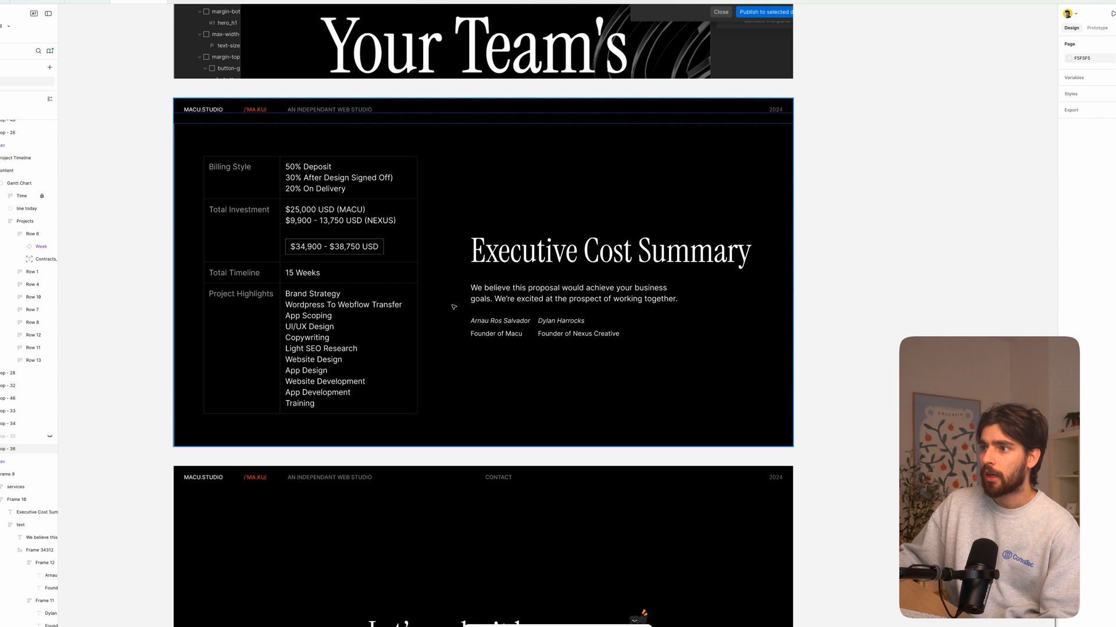
{"action": "scroll", "scroll_direction": "down", "scroll_amount": 3}
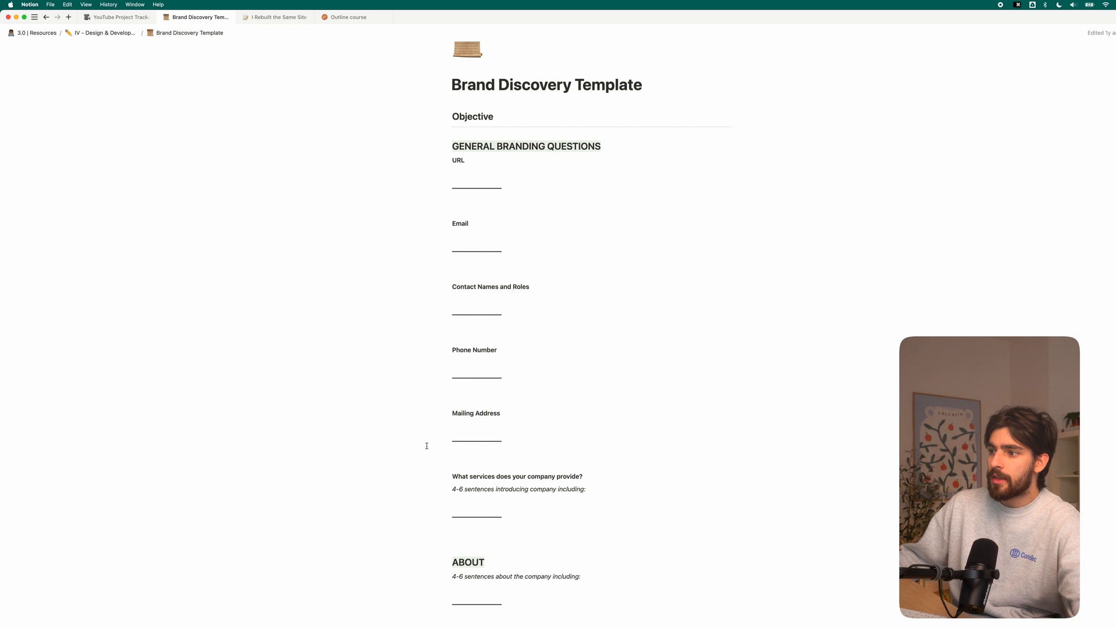
{"action": "scroll", "scroll_direction": "down", "scroll_amount": 3}
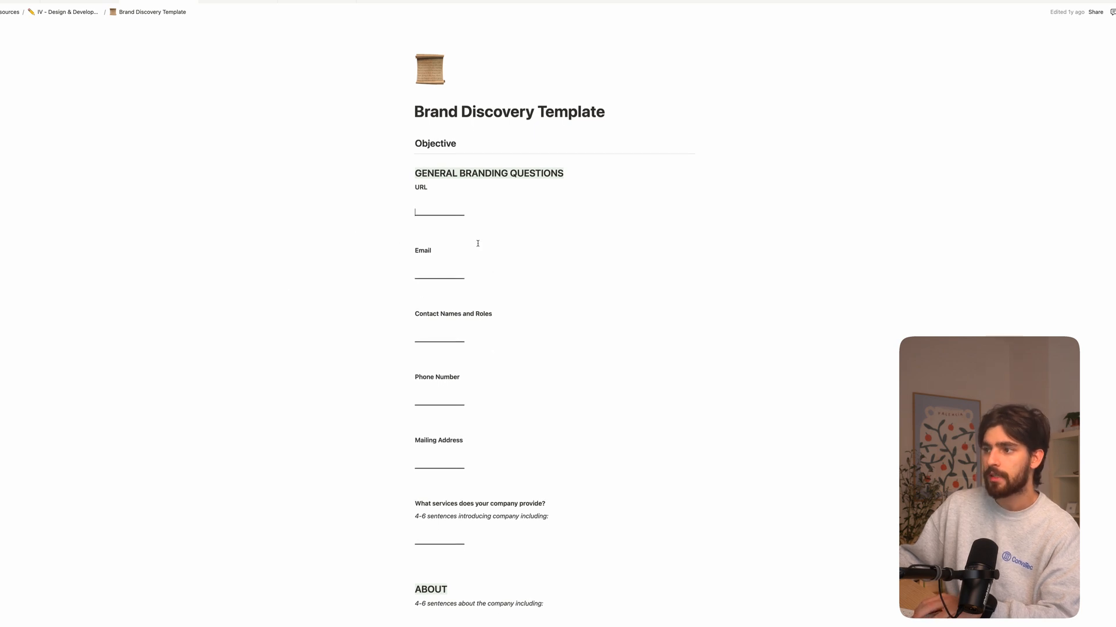
{"action": "scroll", "scroll_direction": "down", "scroll_amount": 3}
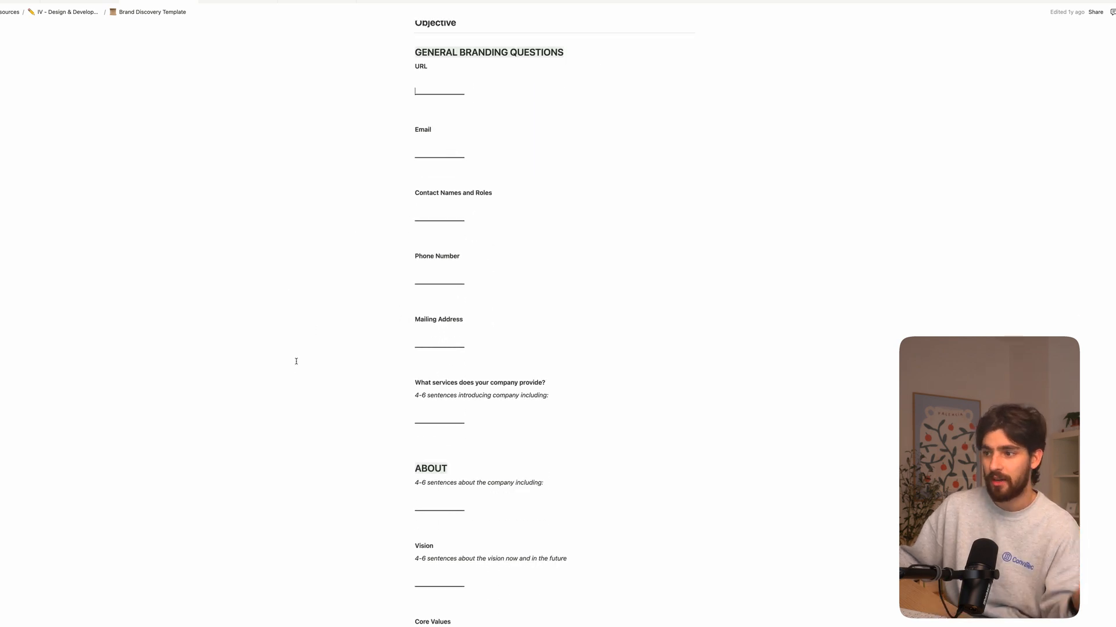
{"action": "scroll", "scroll_direction": "down", "scroll_amount": 3}
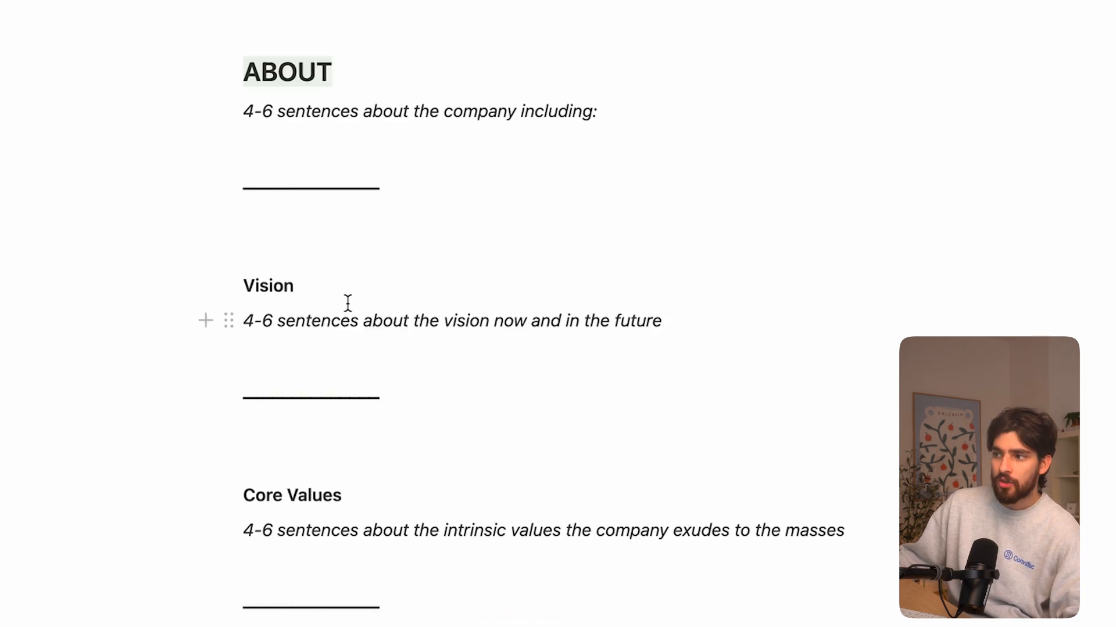
{"action": "mouse_move", "coordinate": [337, 268]}
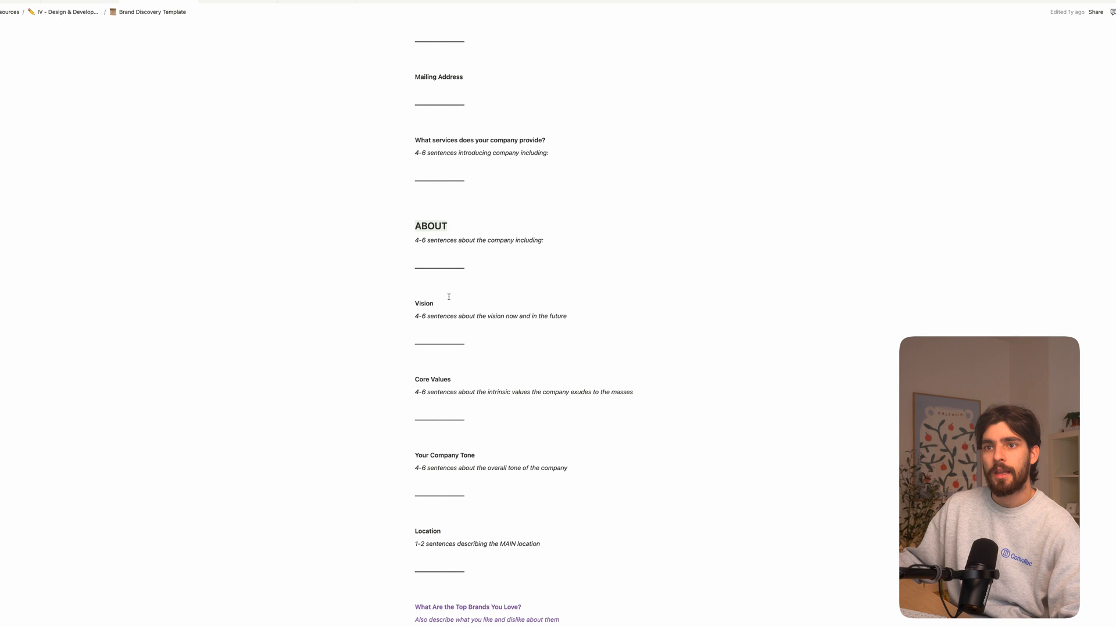
{"action": "scroll", "scroll_direction": "down", "scroll_amount": 3}
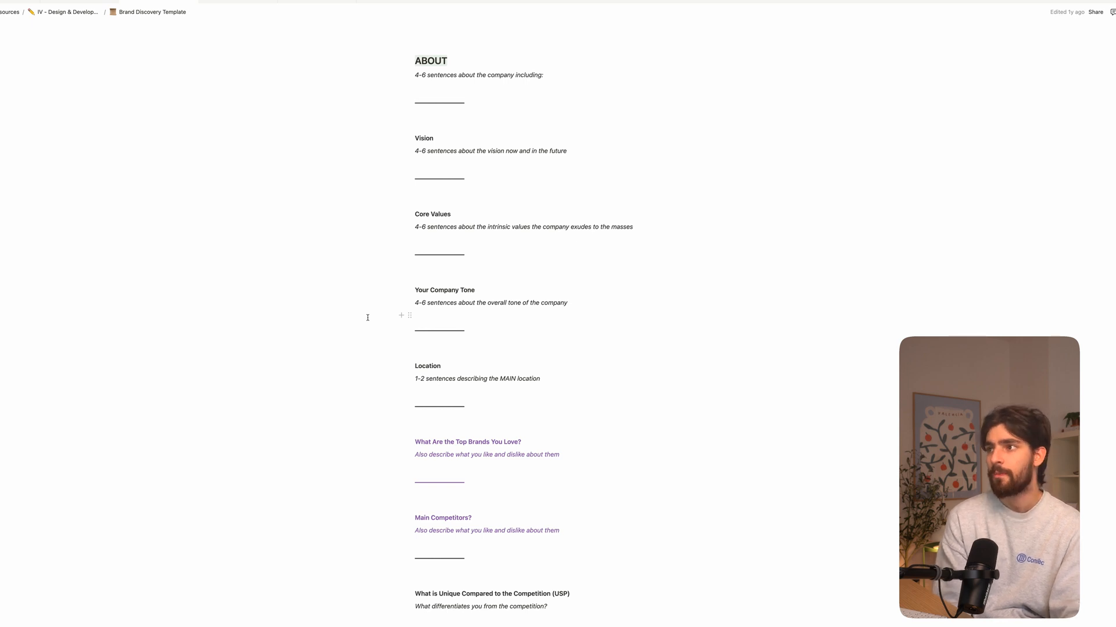
{"action": "scroll", "scroll_direction": "down", "scroll_amount": 3}
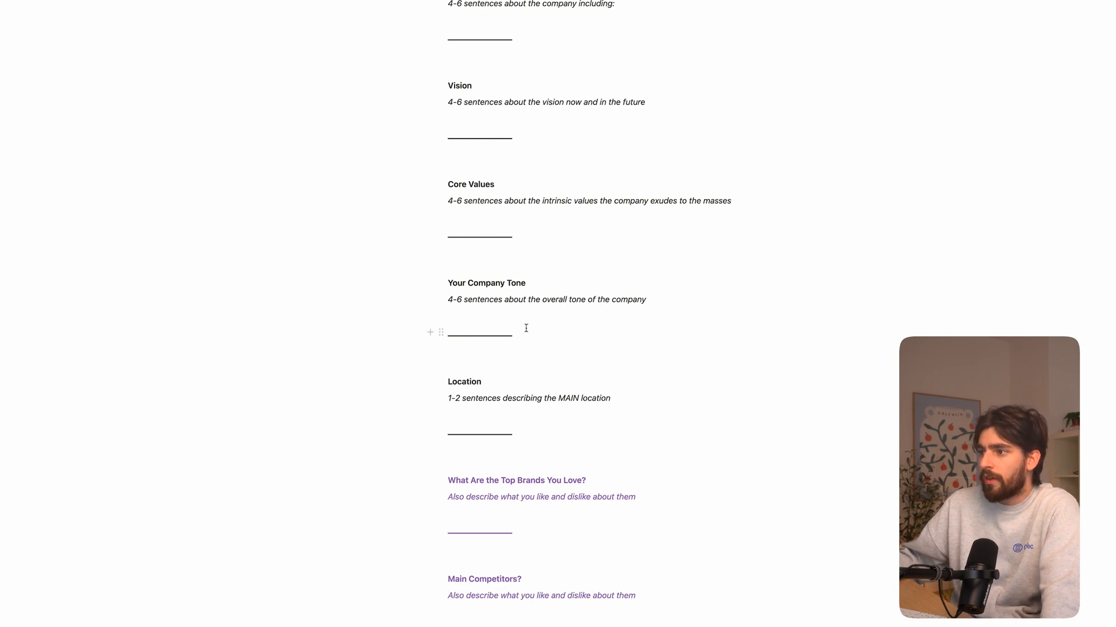
{"action": "scroll", "scroll_direction": "down", "scroll_amount": 3}
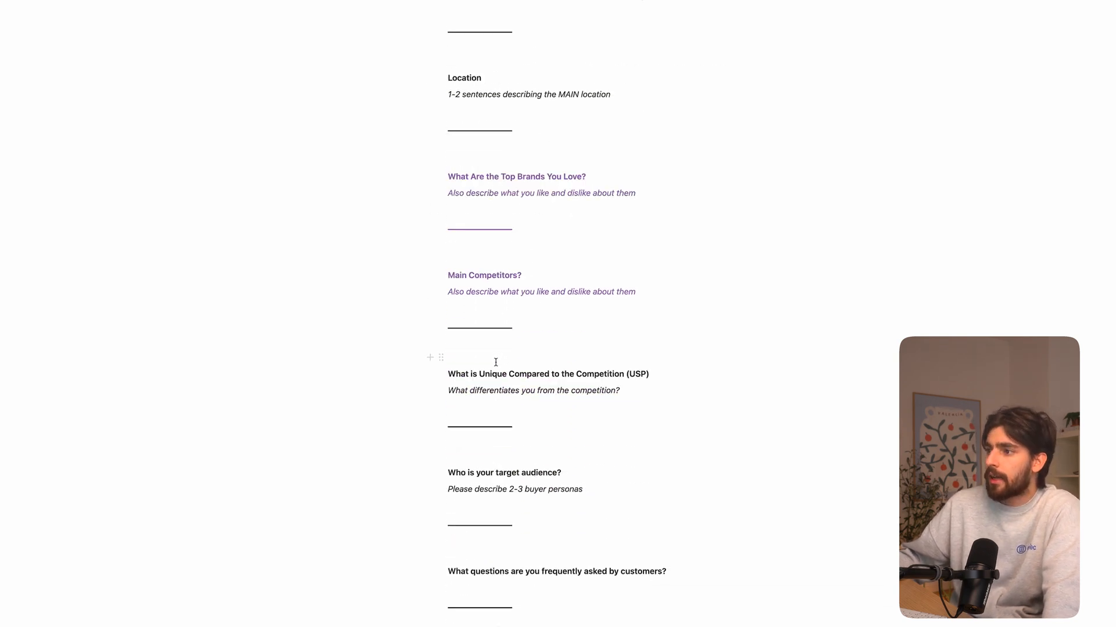
{"action": "scroll", "scroll_direction": "down", "scroll_amount": 3}
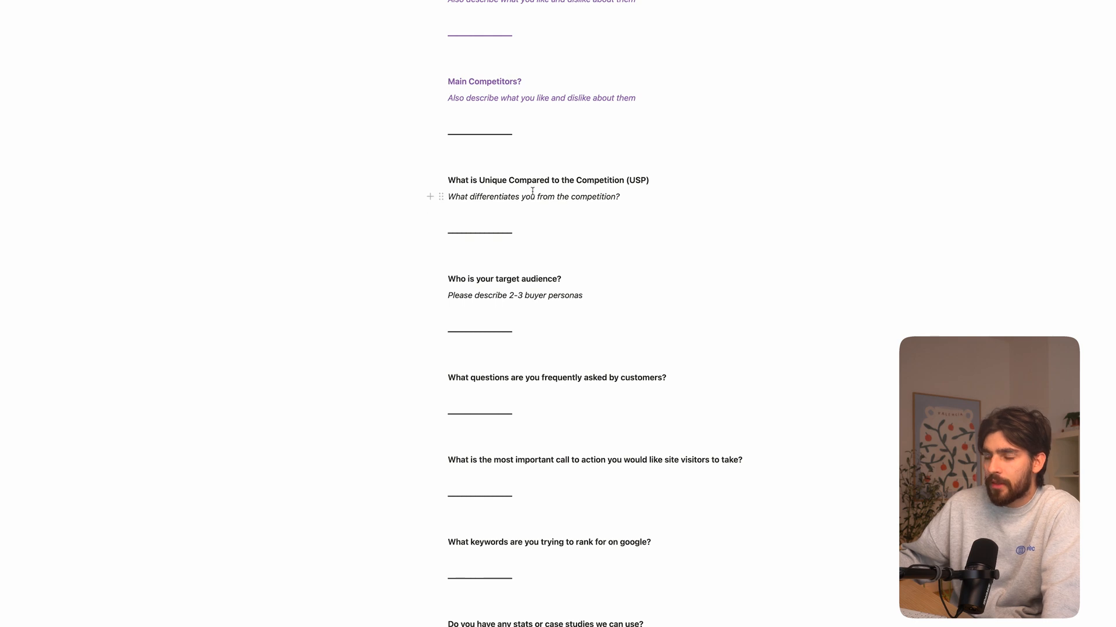
{"action": "scroll", "scroll_direction": "down", "scroll_amount": 3}
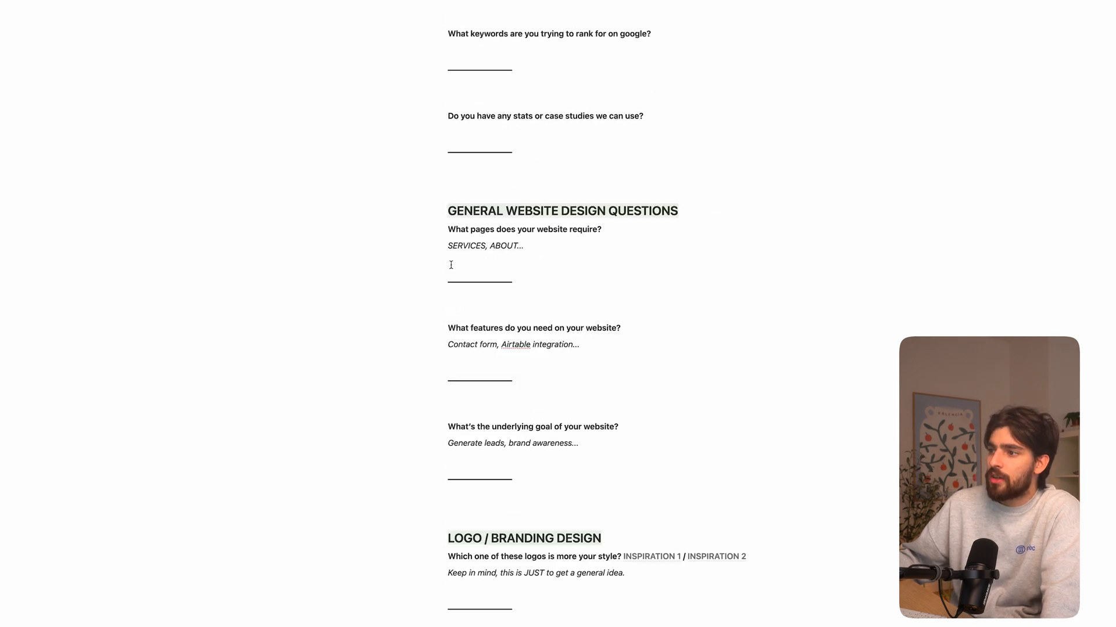
{"action": "scroll", "scroll_direction": "down", "scroll_amount": 3}
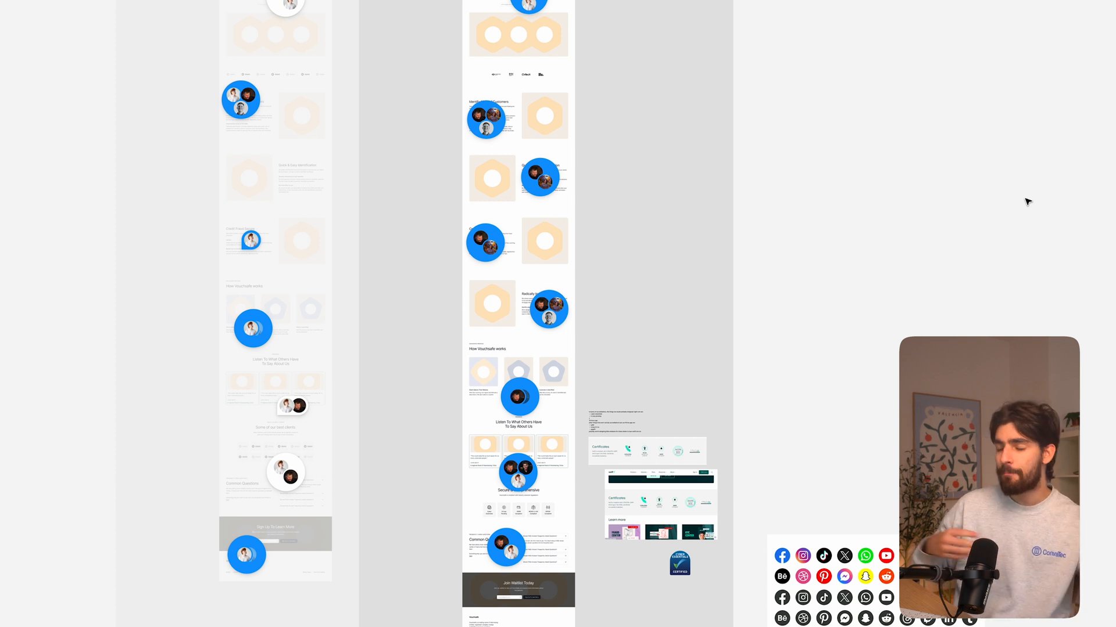
{"action": "mouse_move", "coordinate": [1022, 180]}
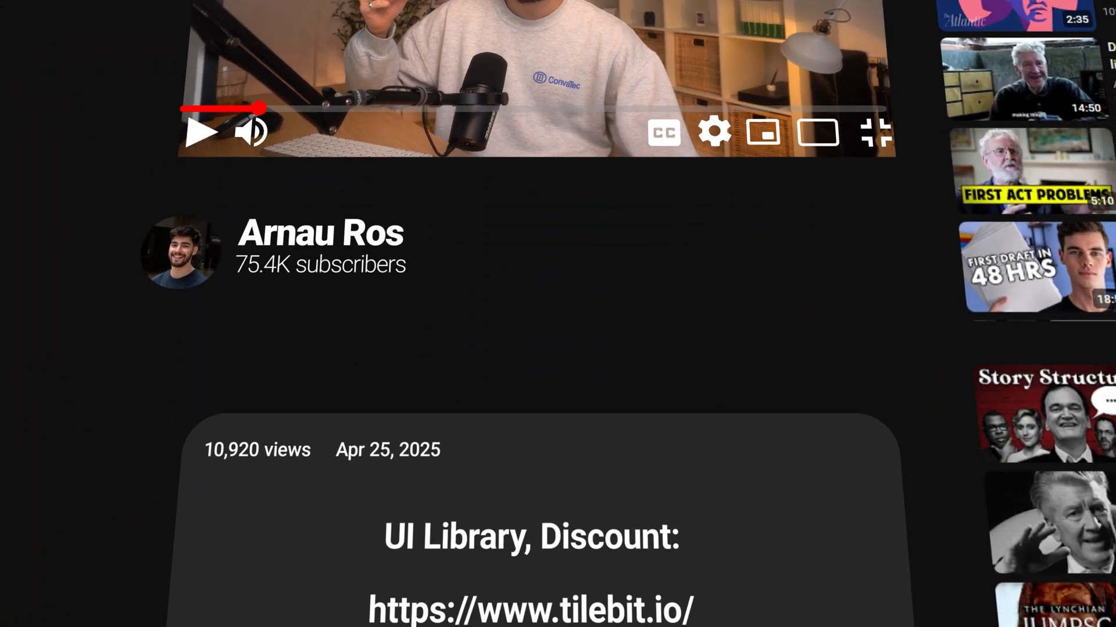
Step: Scroll the YouTube video page down to the description with the tilebit.io discount link
{"action": "scroll", "scroll_direction": "down", "scroll_amount": 3}
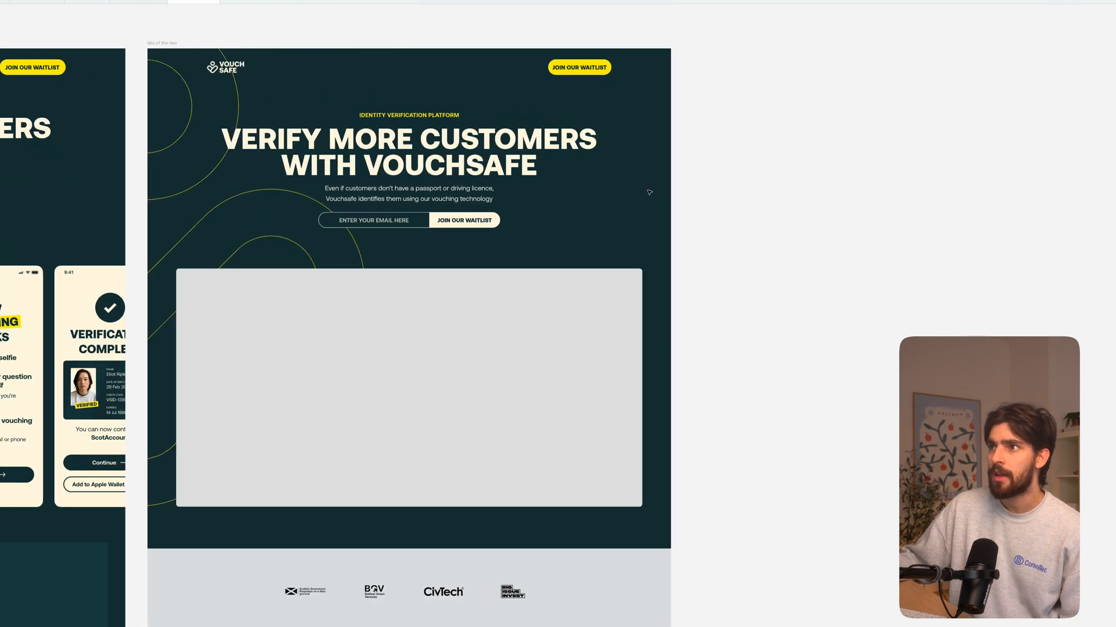
Step: Zoom out to show the full VouchSafe board of landing pages, Instagram posts and brand slides
{"action": "scroll", "scroll_direction": "down", "scroll_amount": 3}
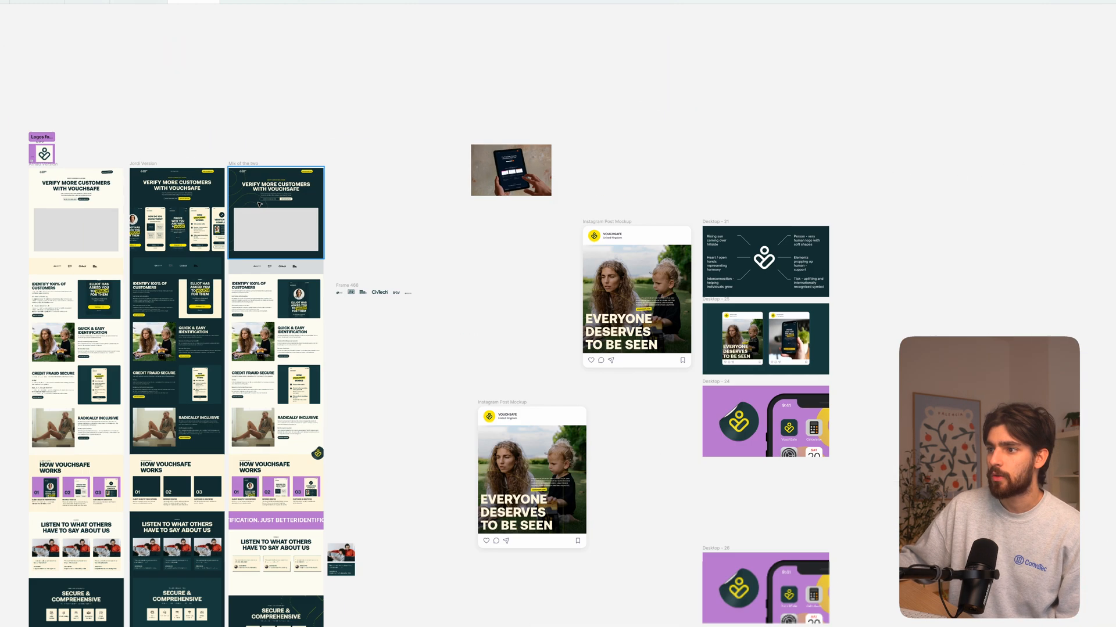